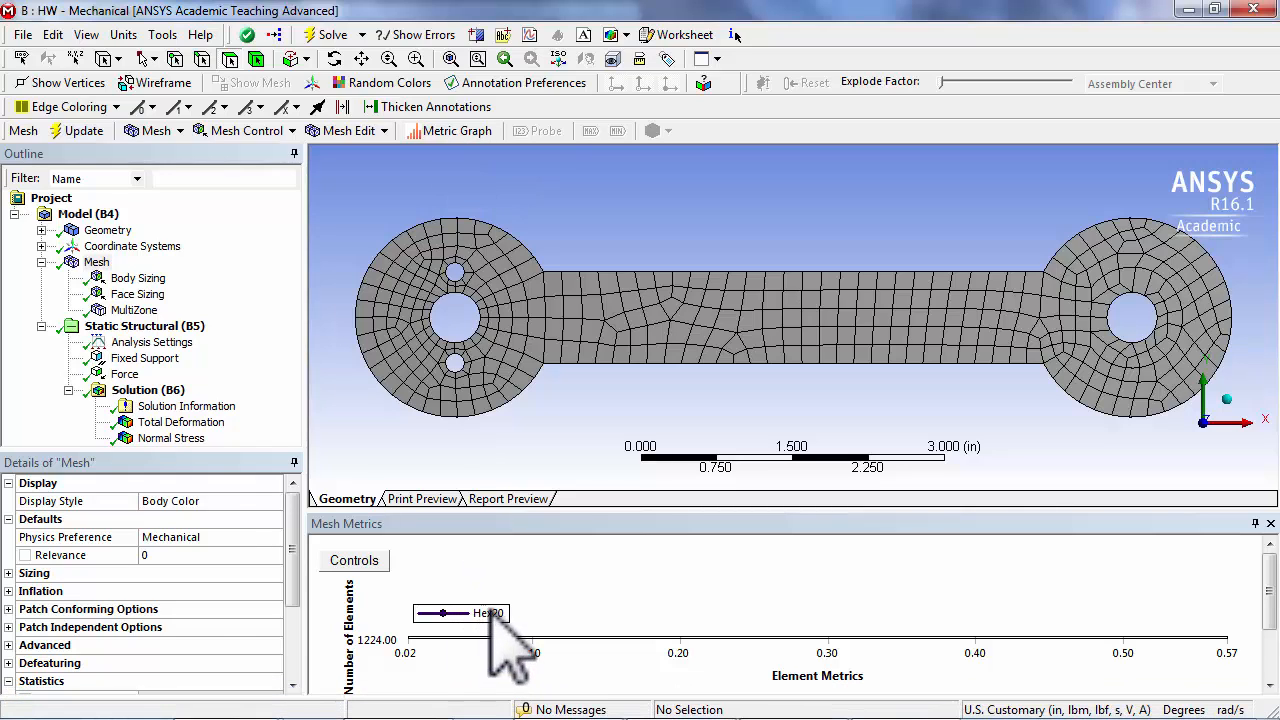
{"action": "mouse_move", "coordinate": [696, 576]}
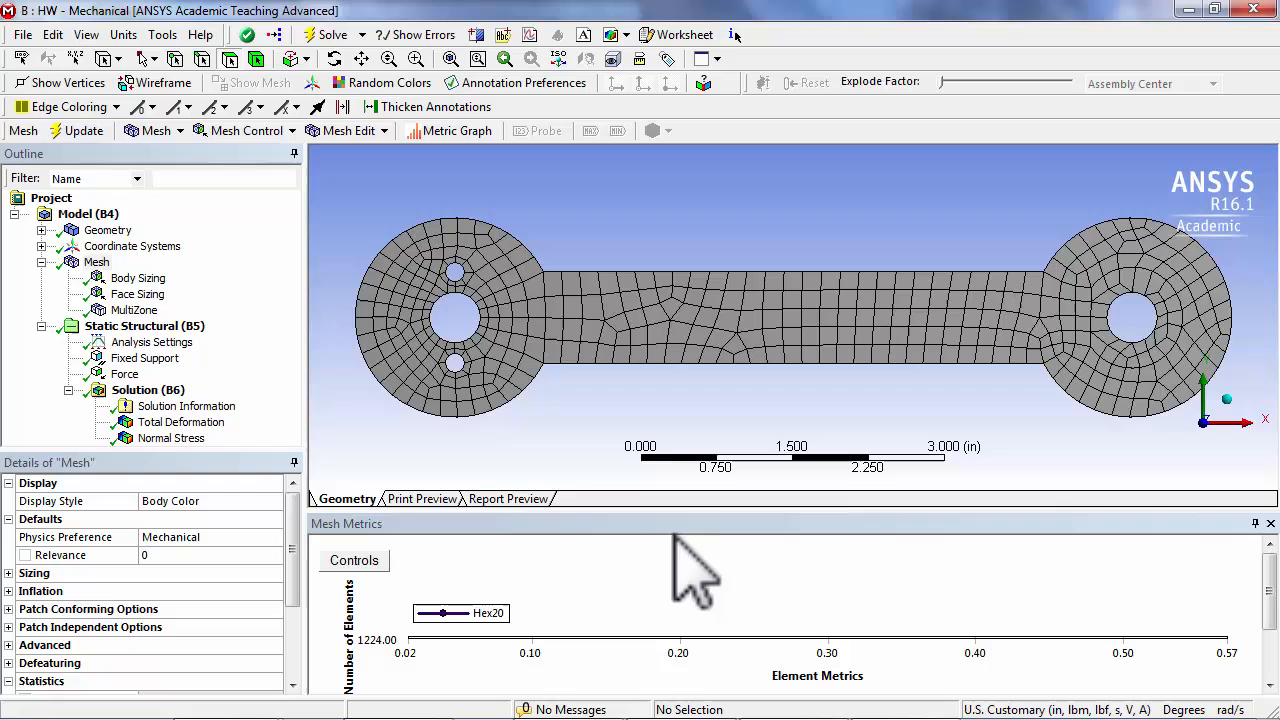
{"action": "mouse_move", "coordinate": [744, 556]}
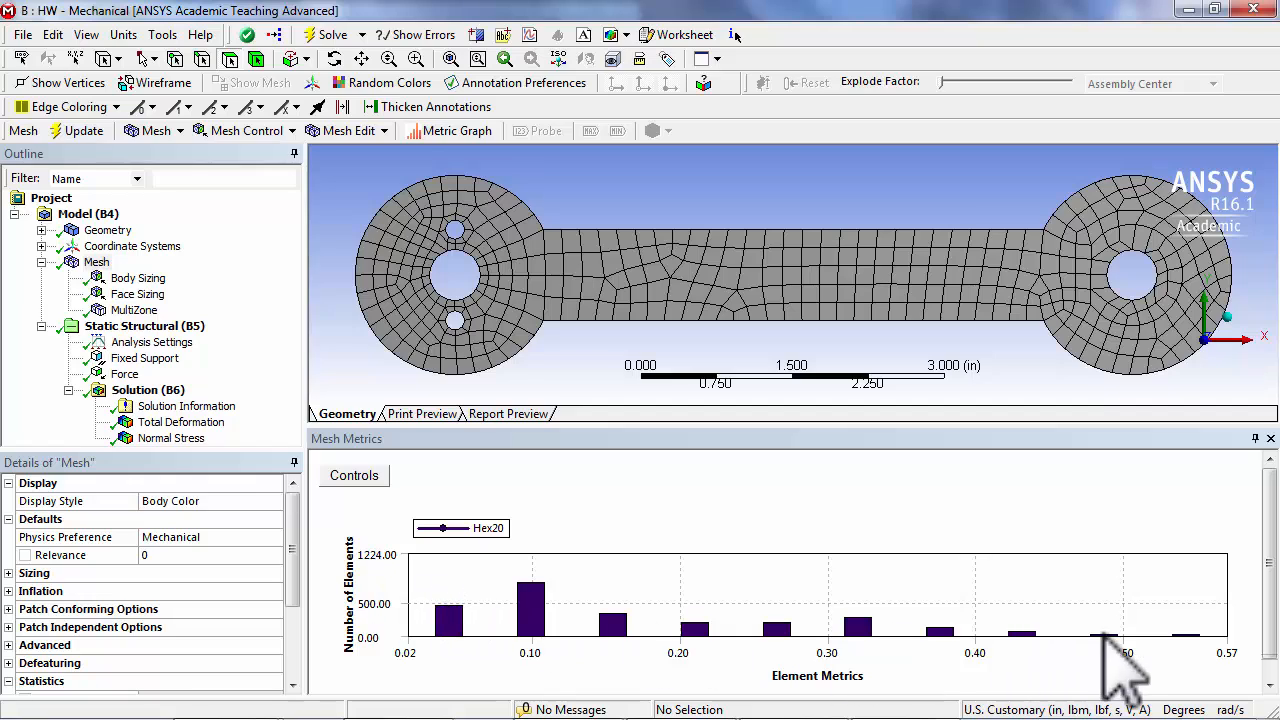
{"action": "mouse_move", "coordinate": [900, 576]}
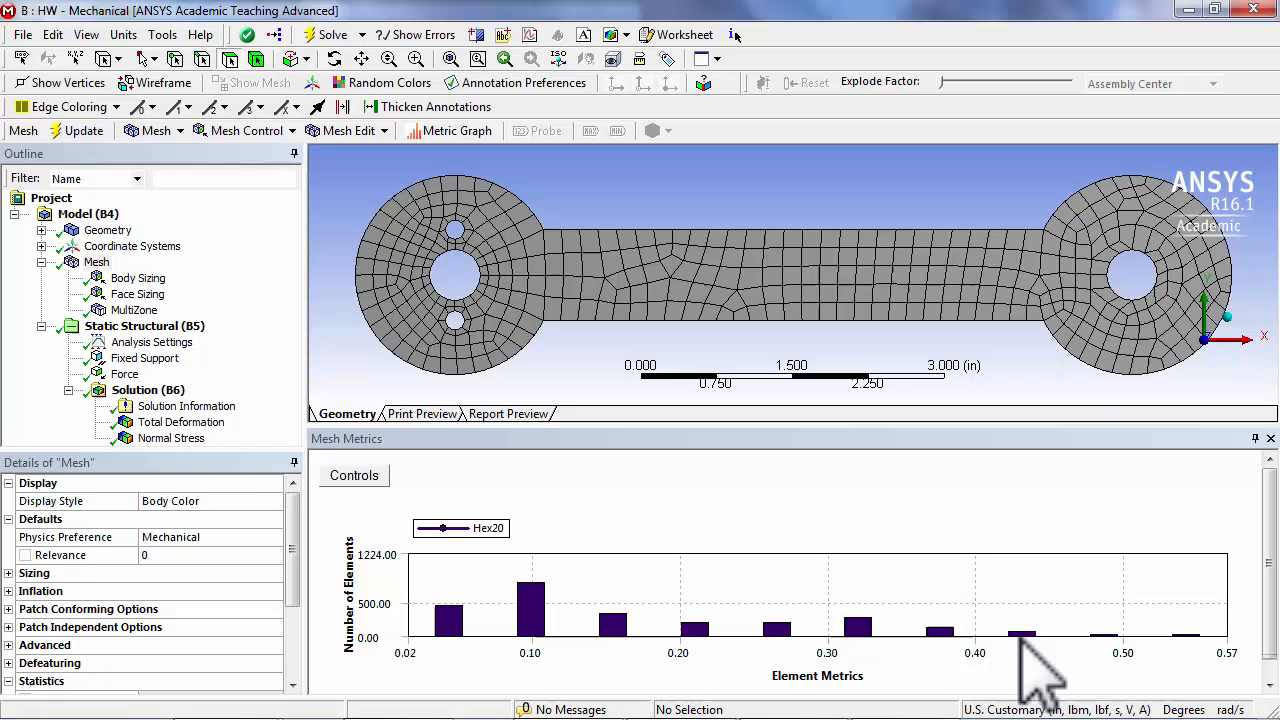
{"action": "mouse_move", "coordinate": [1060, 680]}
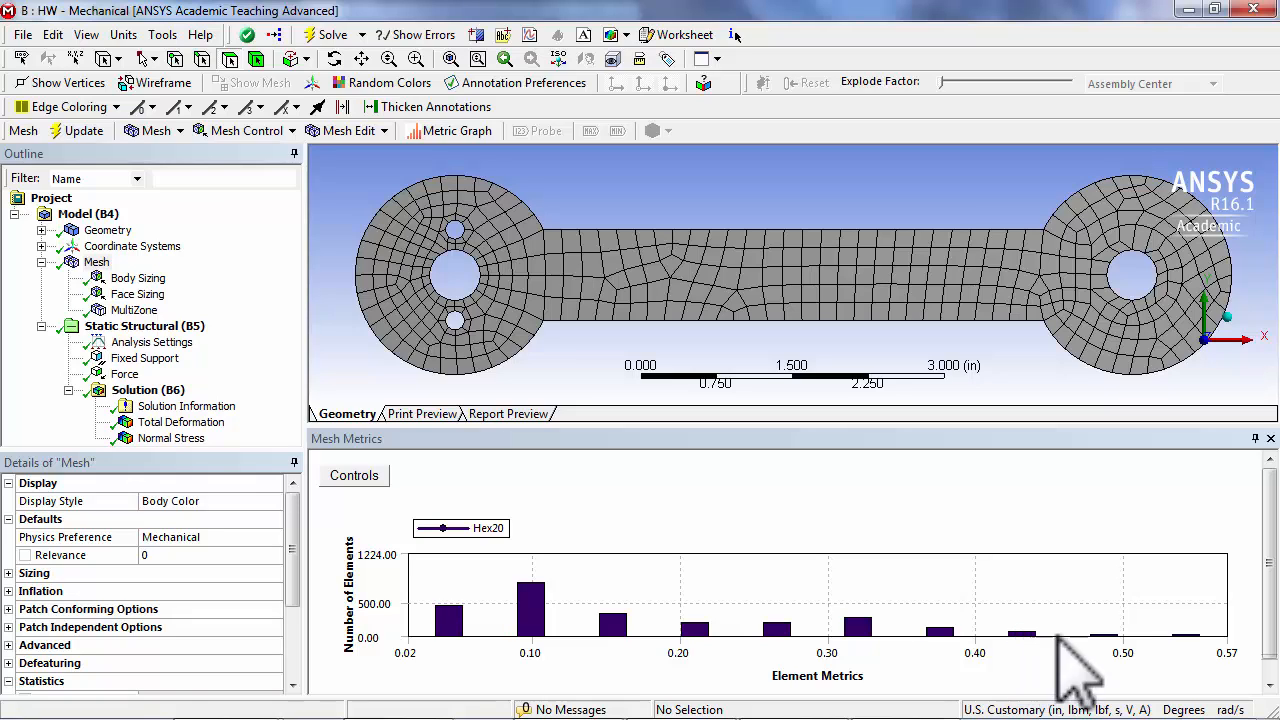
{"action": "mouse_move", "coordinate": [1210, 680]}
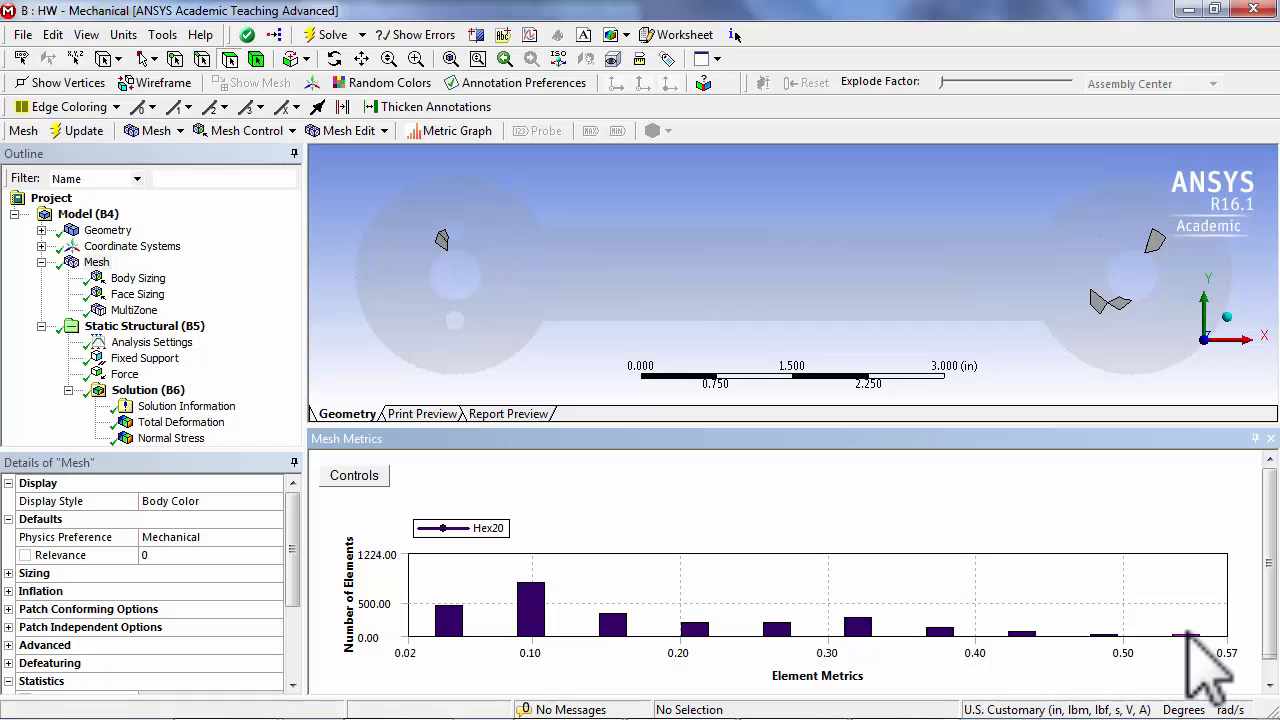
{"action": "mouse_move", "coordinate": [1184, 660]}
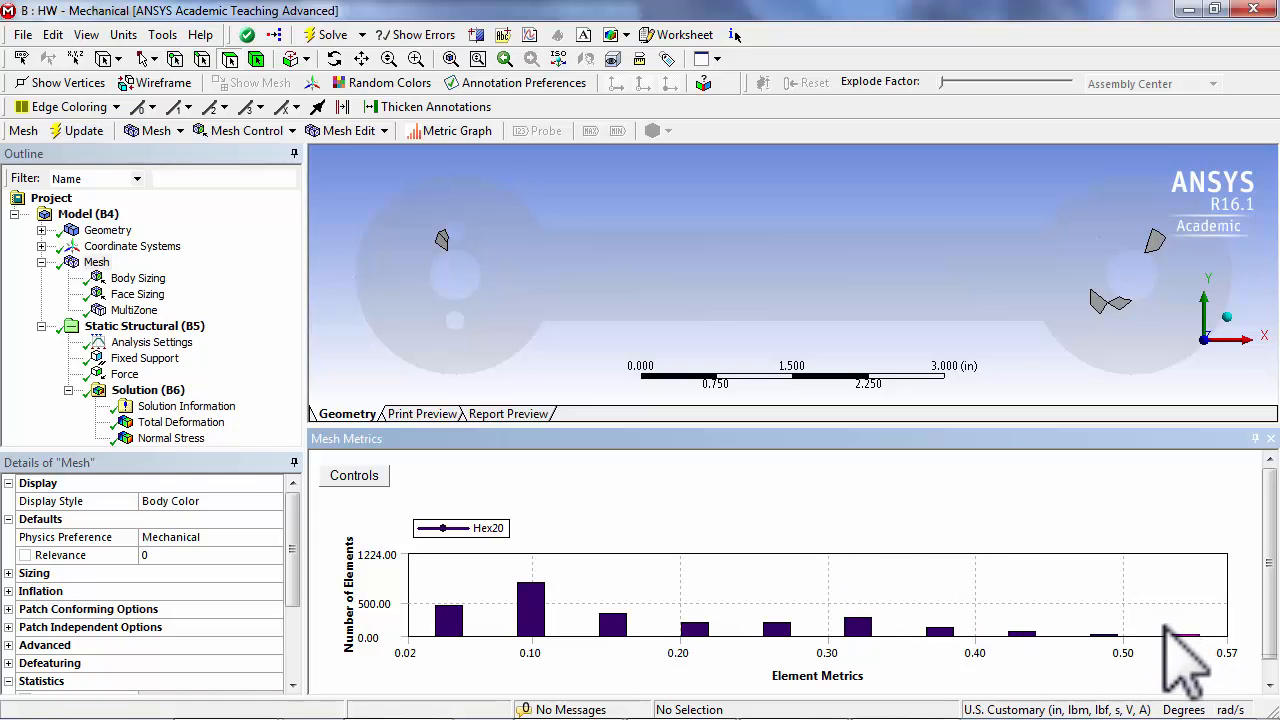
{"action": "mouse_move", "coordinate": [1100, 670]}
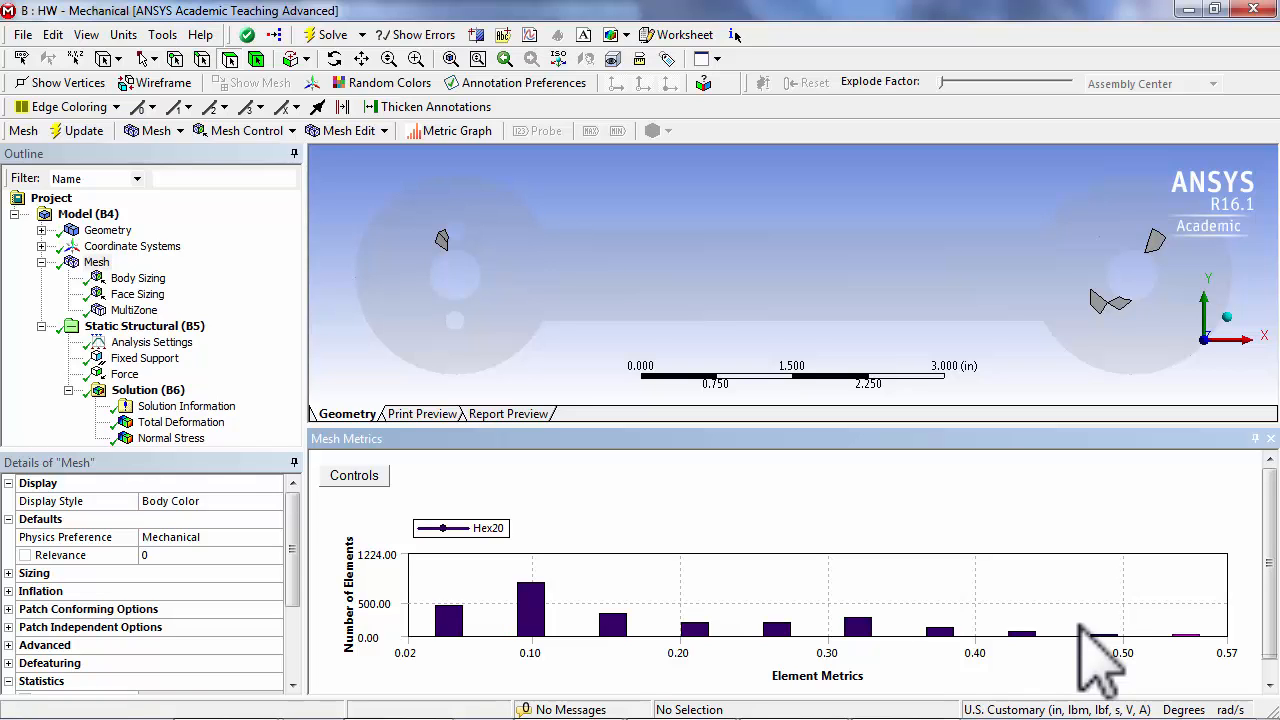
{"action": "mouse_move", "coordinate": [924, 556]}
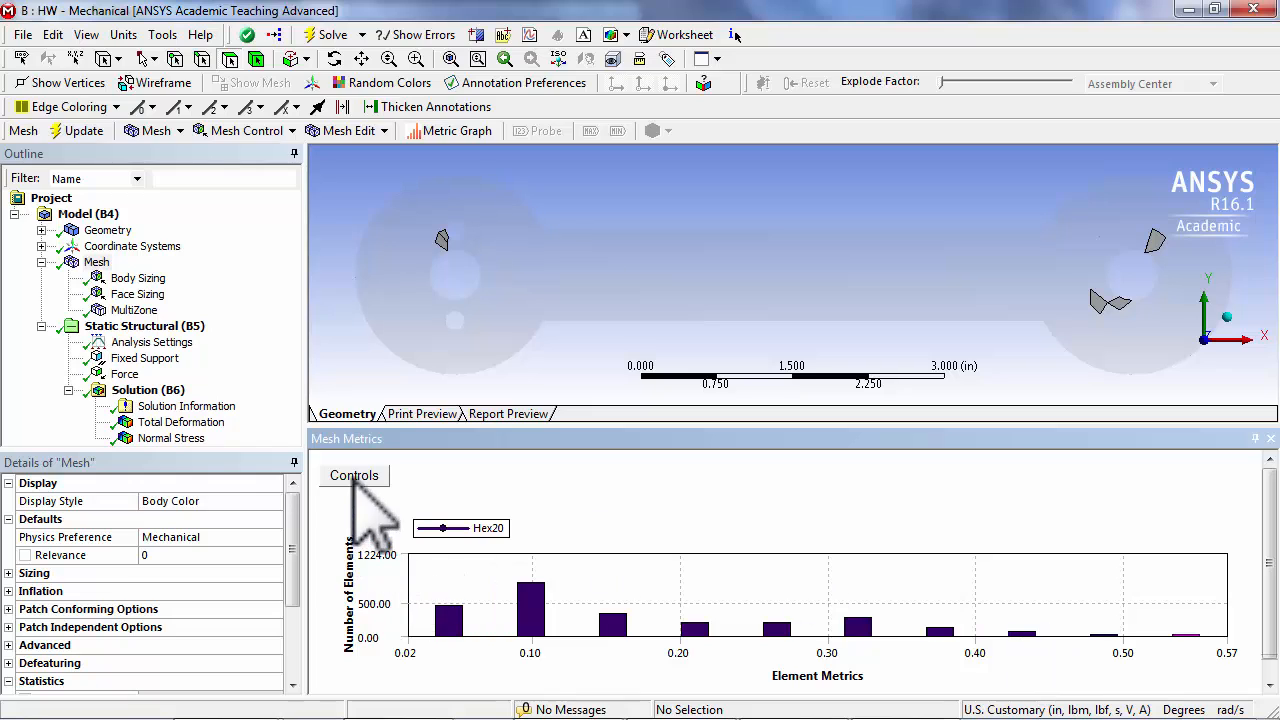
{"action": "mouse_move", "coordinate": [384, 520]}
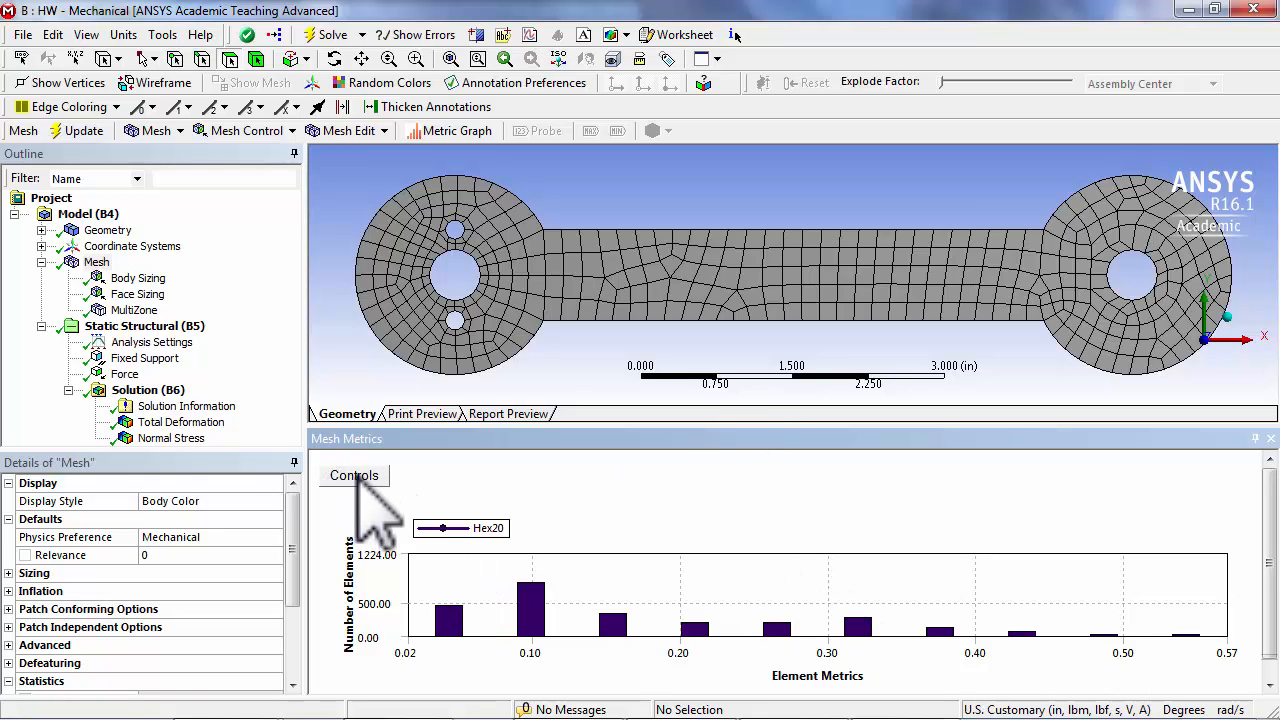
Set the histogram X-axis minimum to 0.4 and rescale the Y-axis to the filtered element counts
{"action": "left_click", "coordinate": [354, 476]}
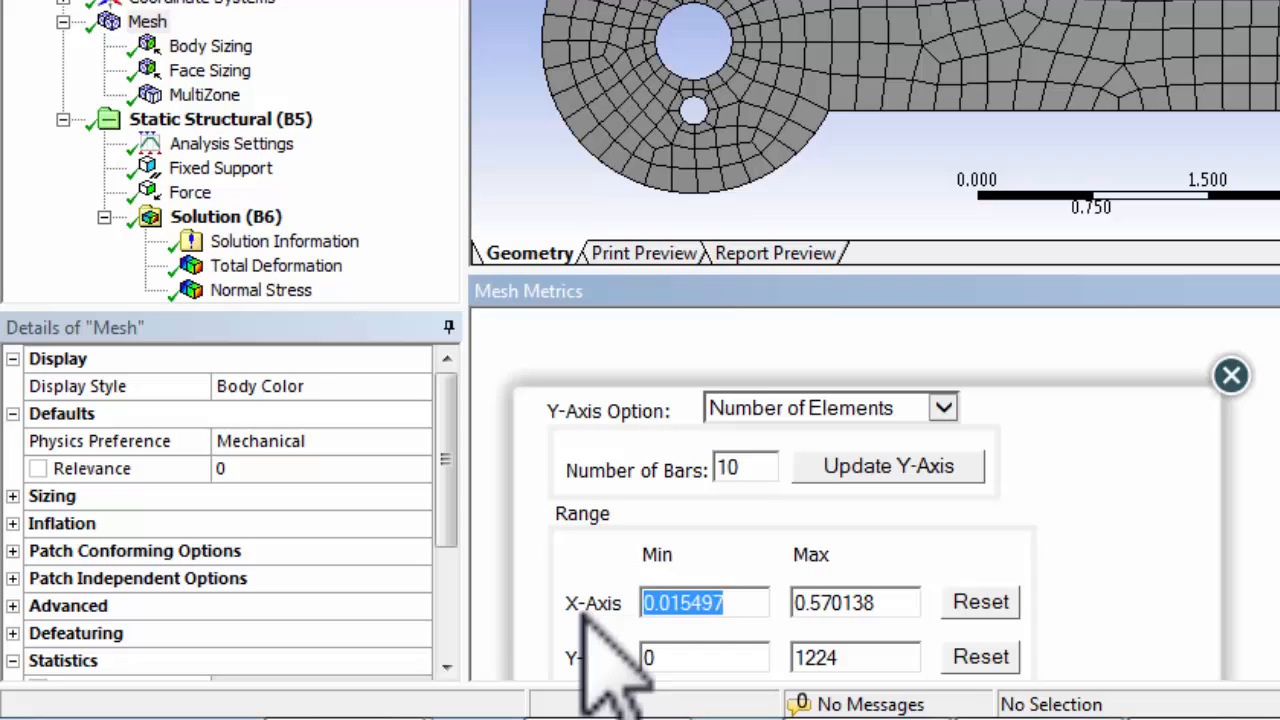
{"action": "type", "text": "0.4"}
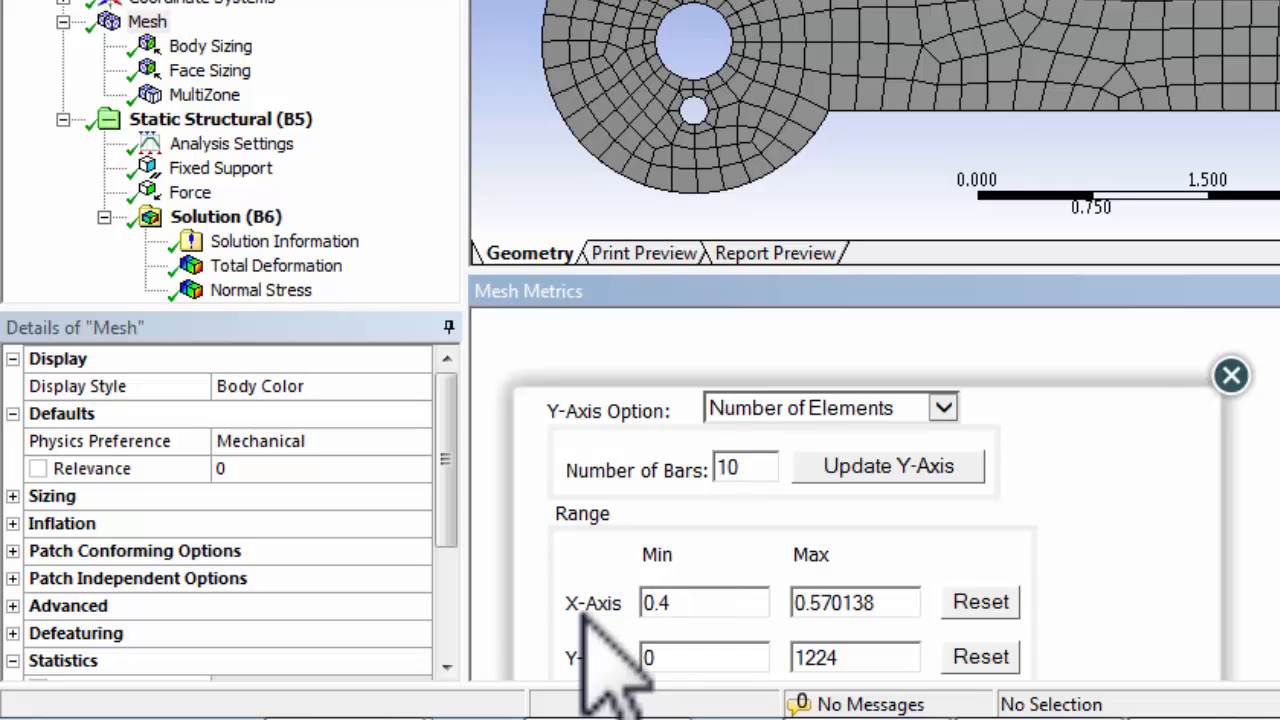
{"action": "left_click", "coordinate": [980, 656]}
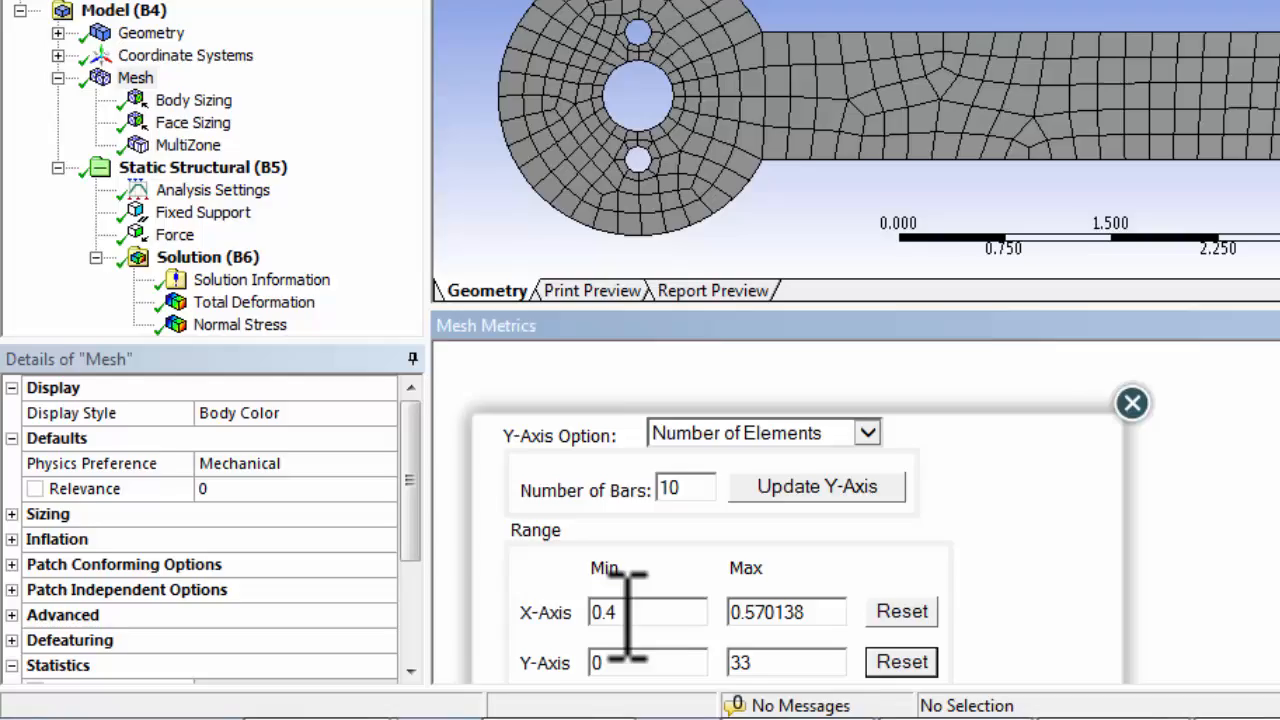
{"action": "left_click", "coordinate": [1132, 404]}
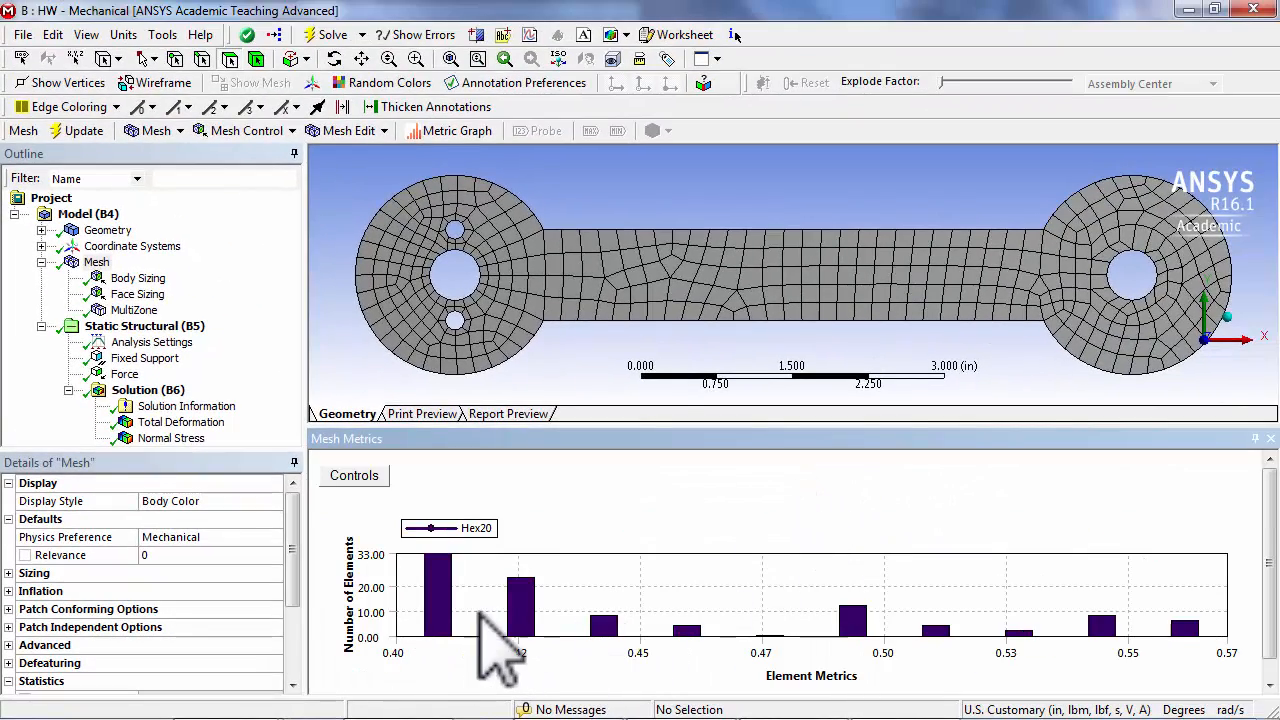
{"action": "mouse_move", "coordinate": [416, 670]}
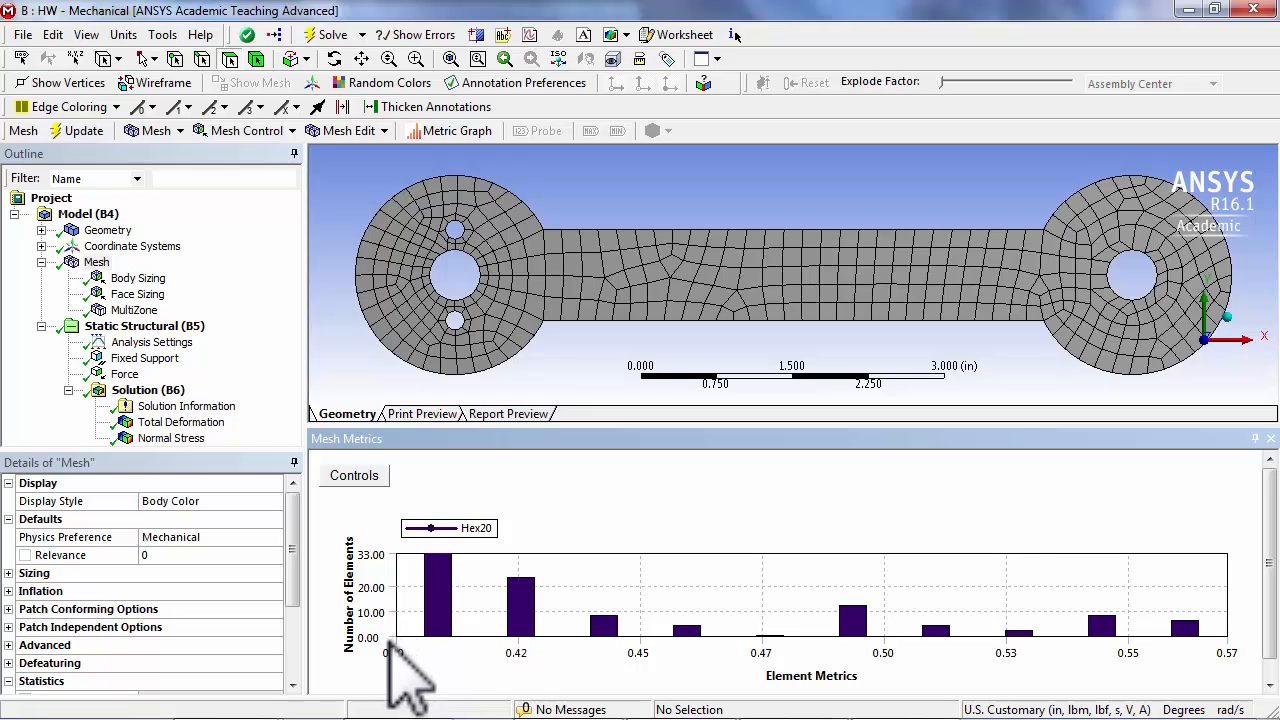
{"action": "mouse_move", "coordinate": [480, 670]}
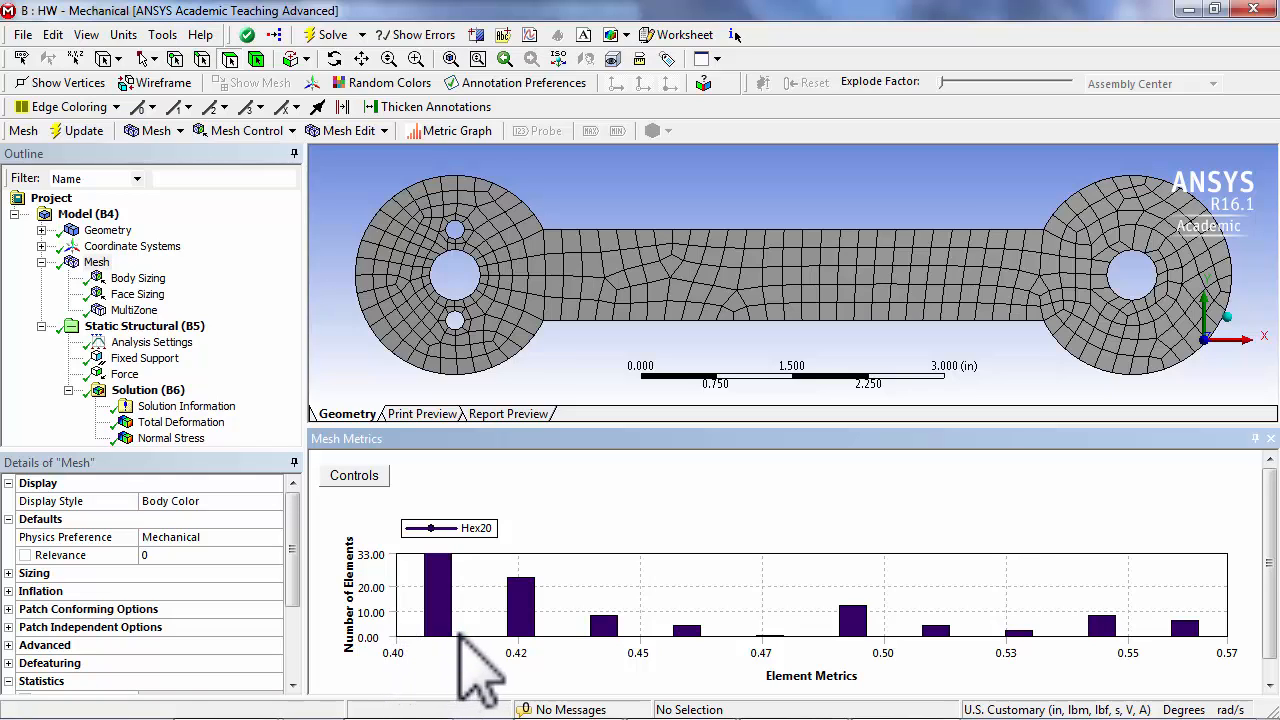
Isolate the elements in the histogram bar near the 0.50 metric value
{"action": "left_click", "coordinate": [520, 596]}
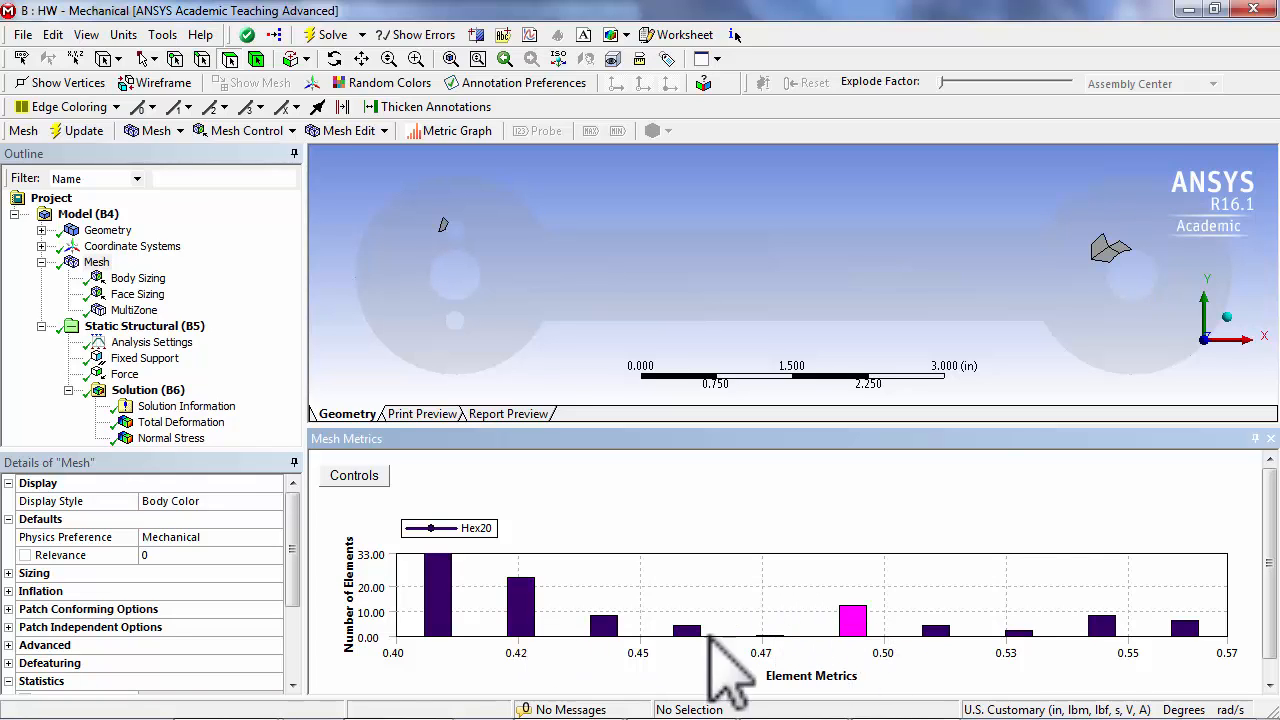
{"action": "mouse_move", "coordinate": [390, 616]}
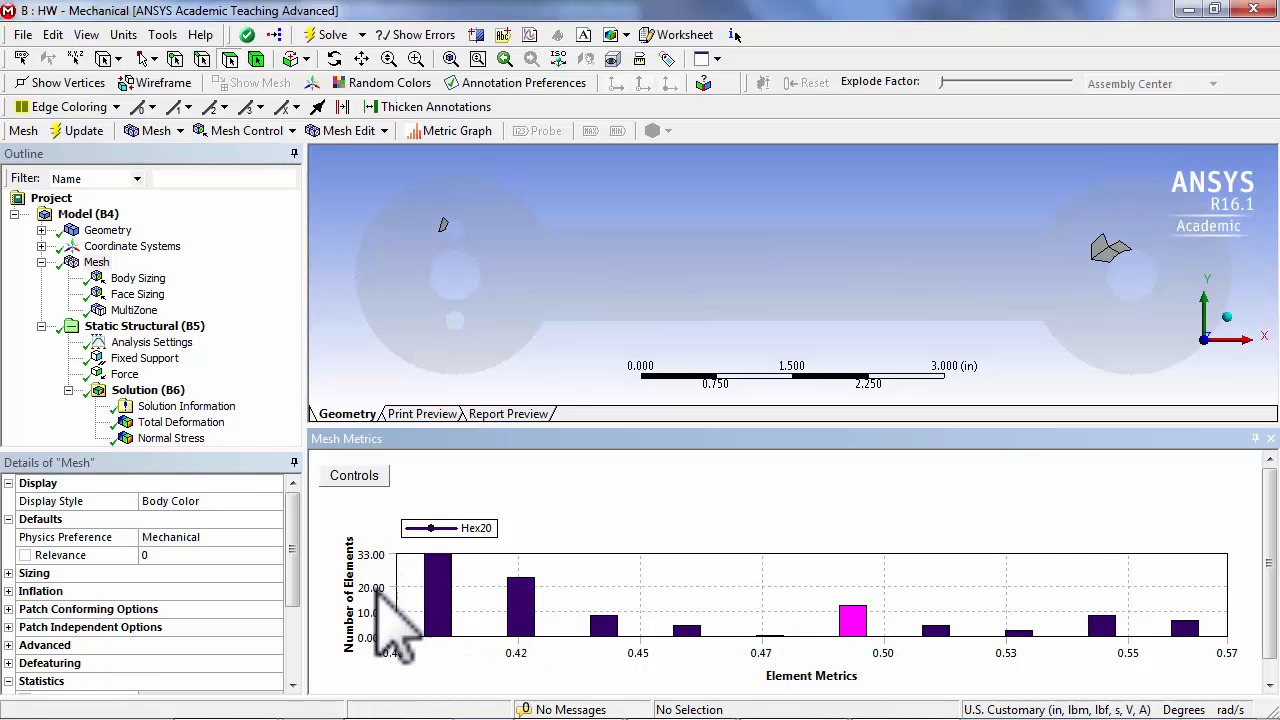
{"action": "mouse_move", "coordinate": [404, 610]}
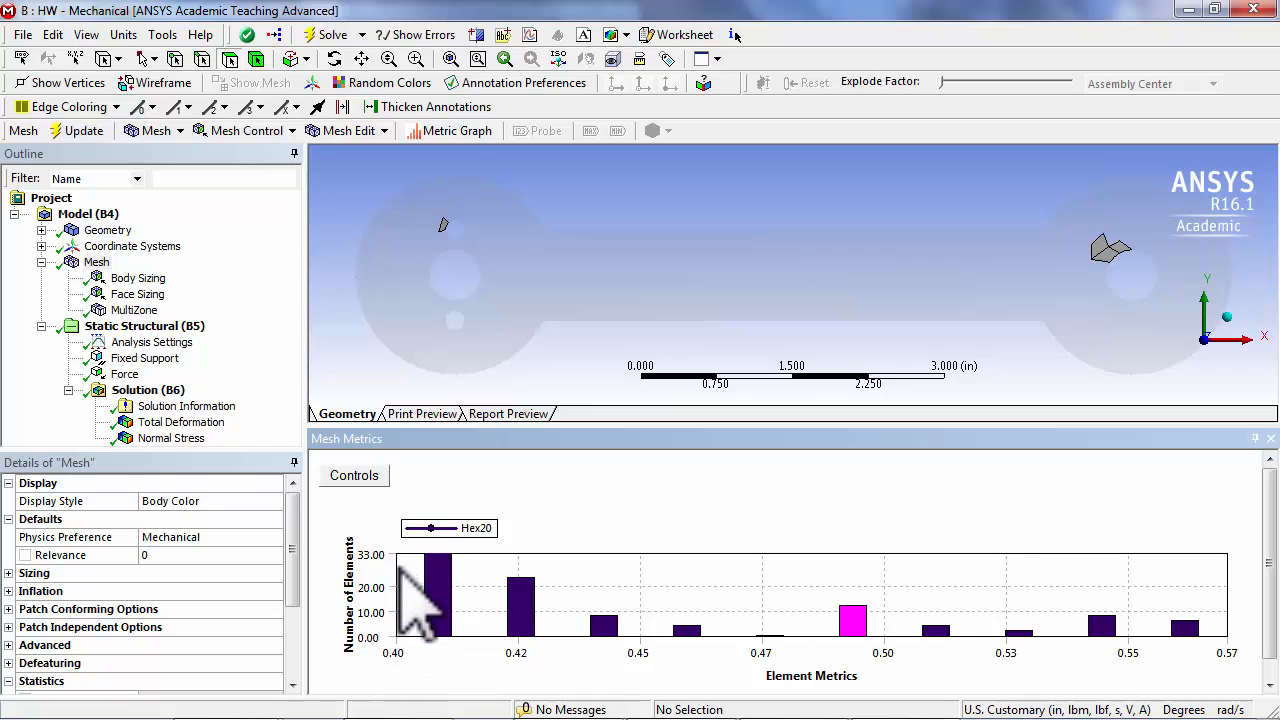
{"action": "mouse_move", "coordinate": [390, 600]}
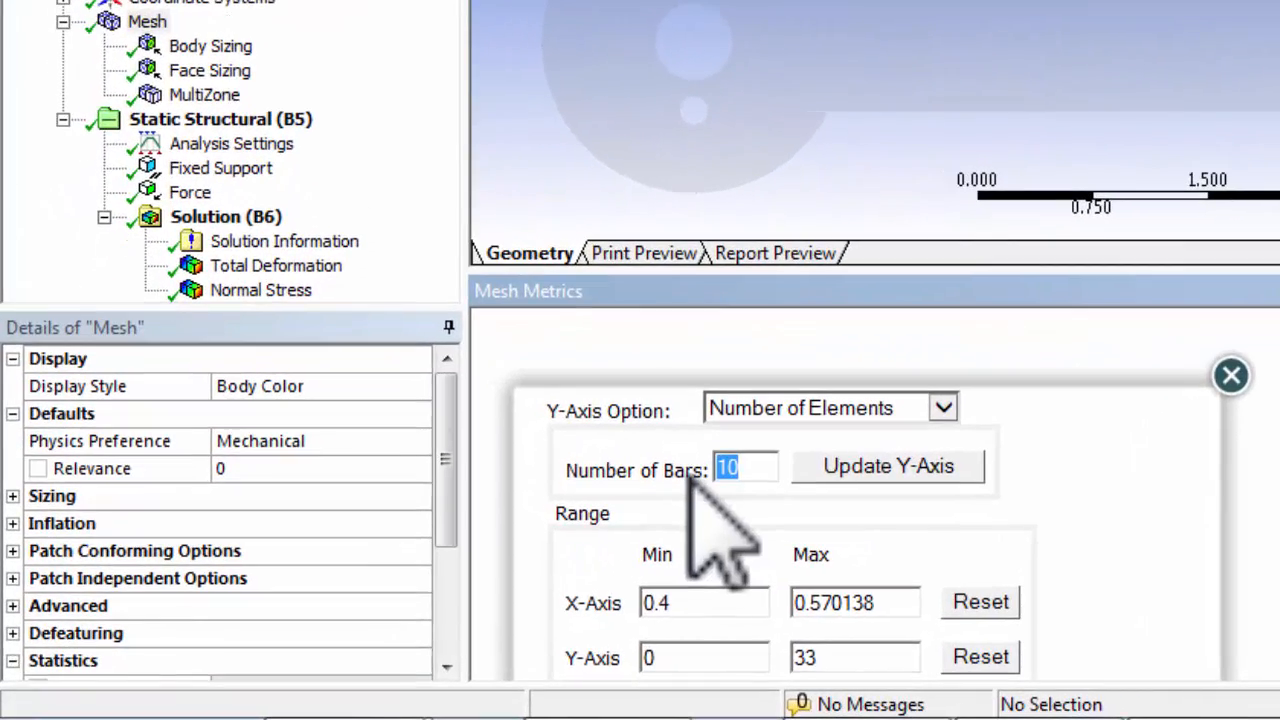
Rebin the filtered histogram to 5 bars
{"action": "type", "text": "5"}
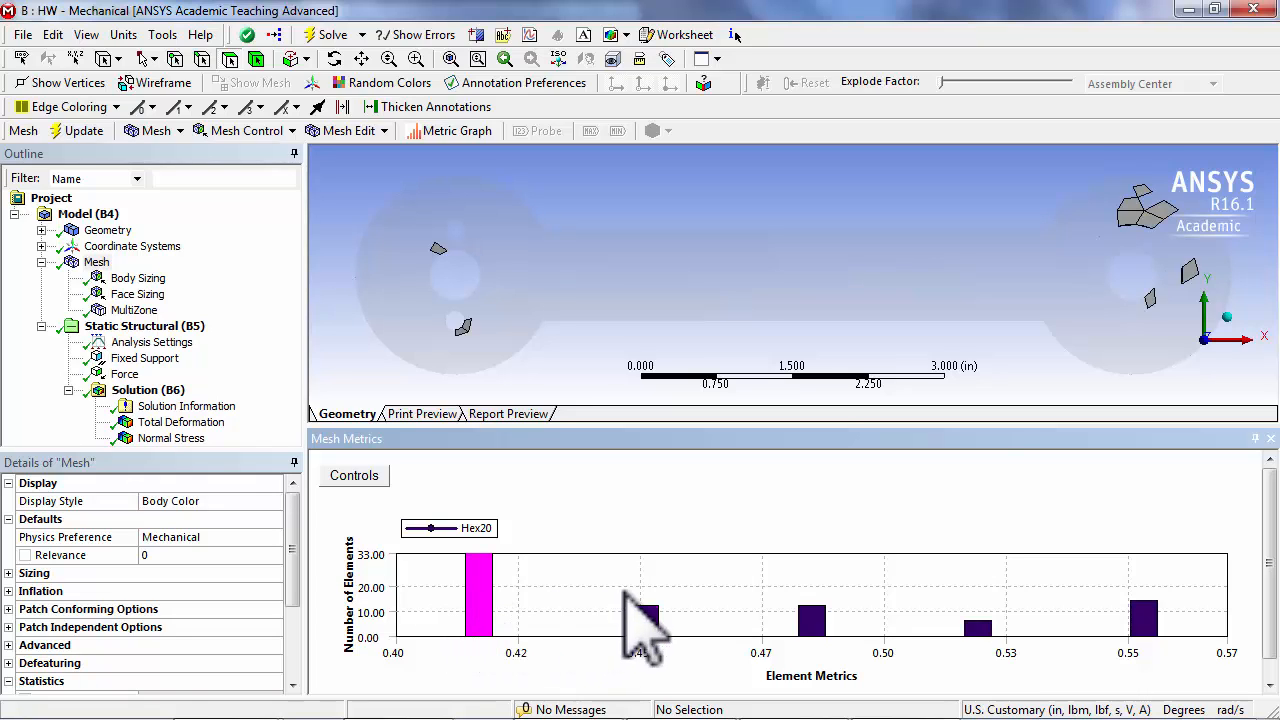
{"action": "left_click", "coordinate": [352, 476]}
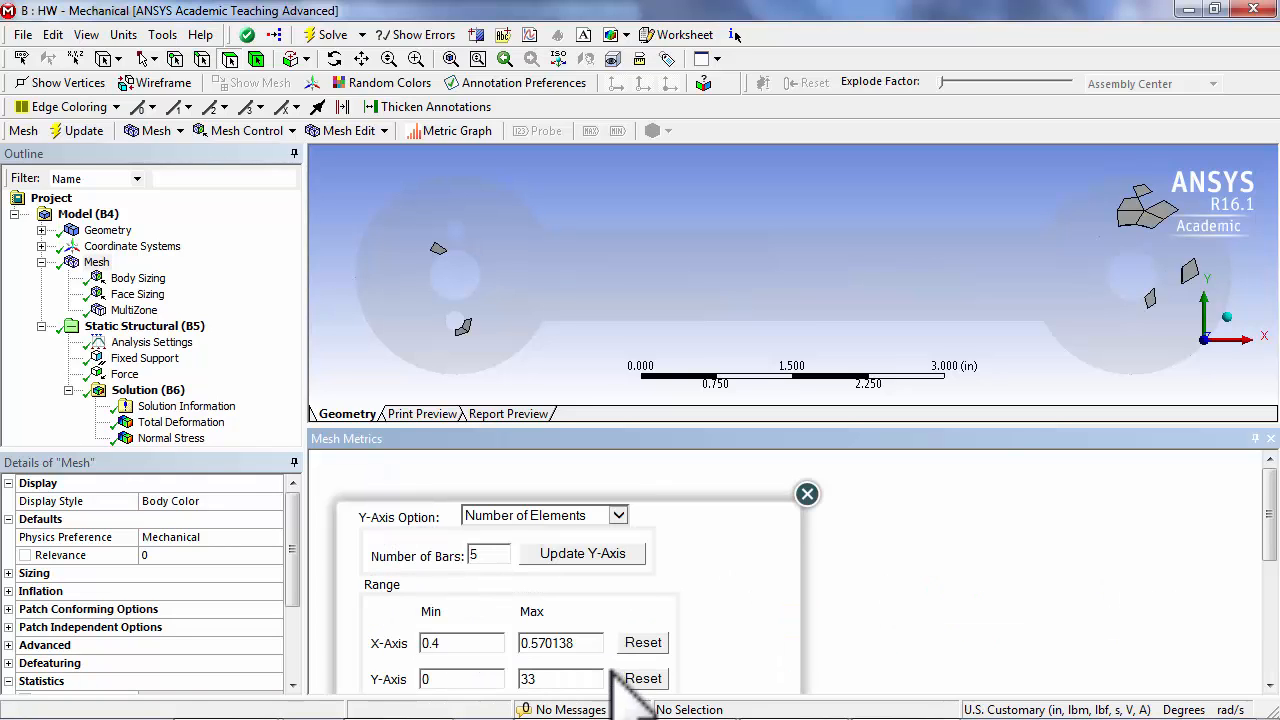
Reset the axes to the full 0.02–0.57 range and restore 10 histogram bars
{"action": "left_click", "coordinate": [642, 642]}
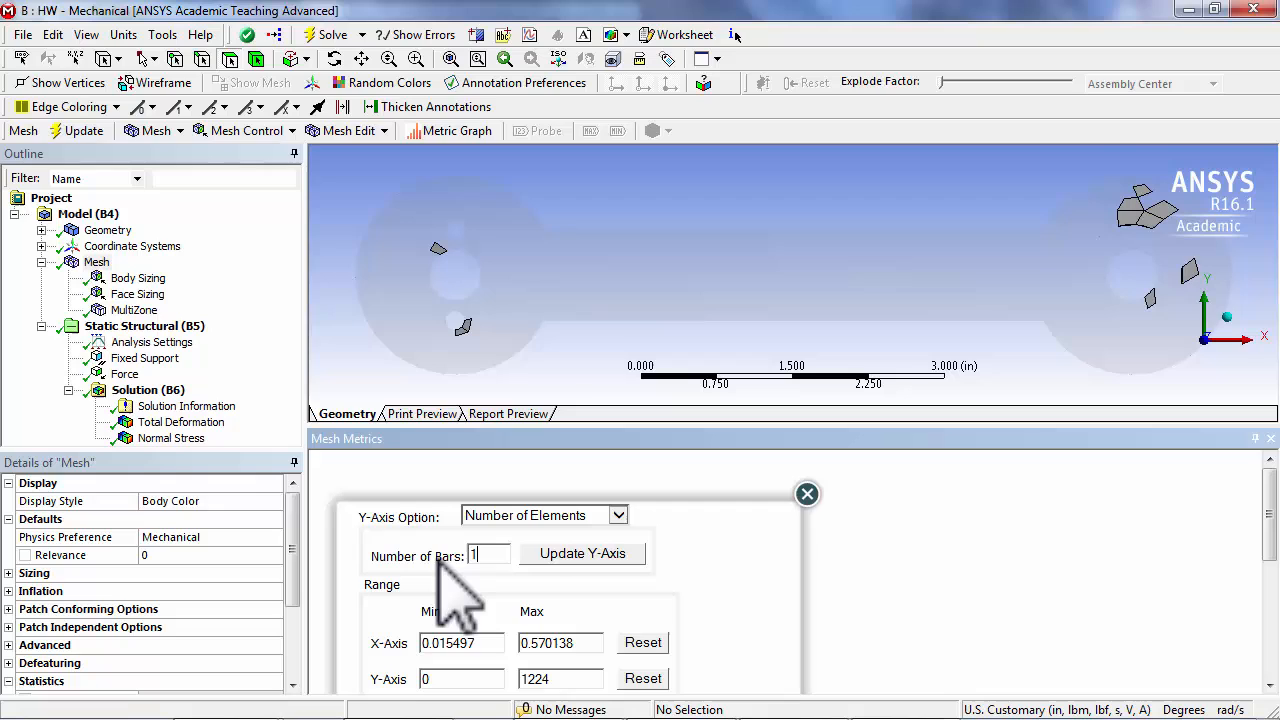
{"action": "type", "text": "10"}
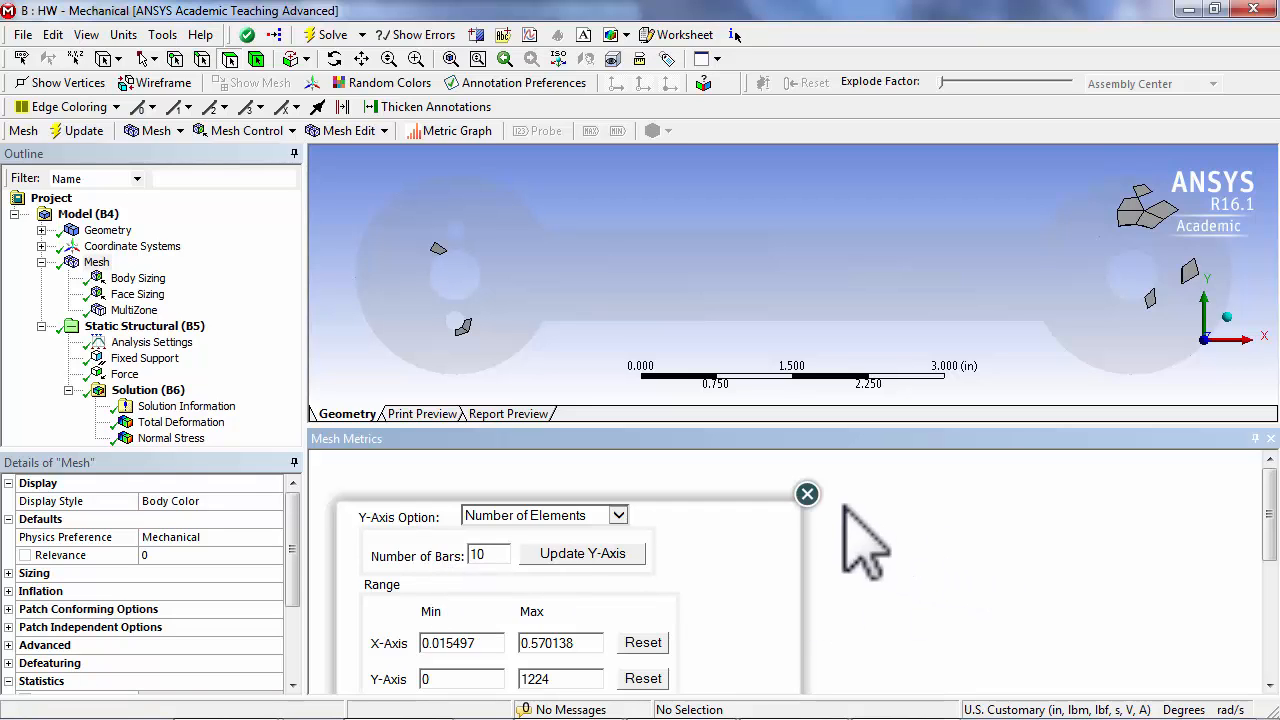
{"action": "left_click", "coordinate": [808, 492]}
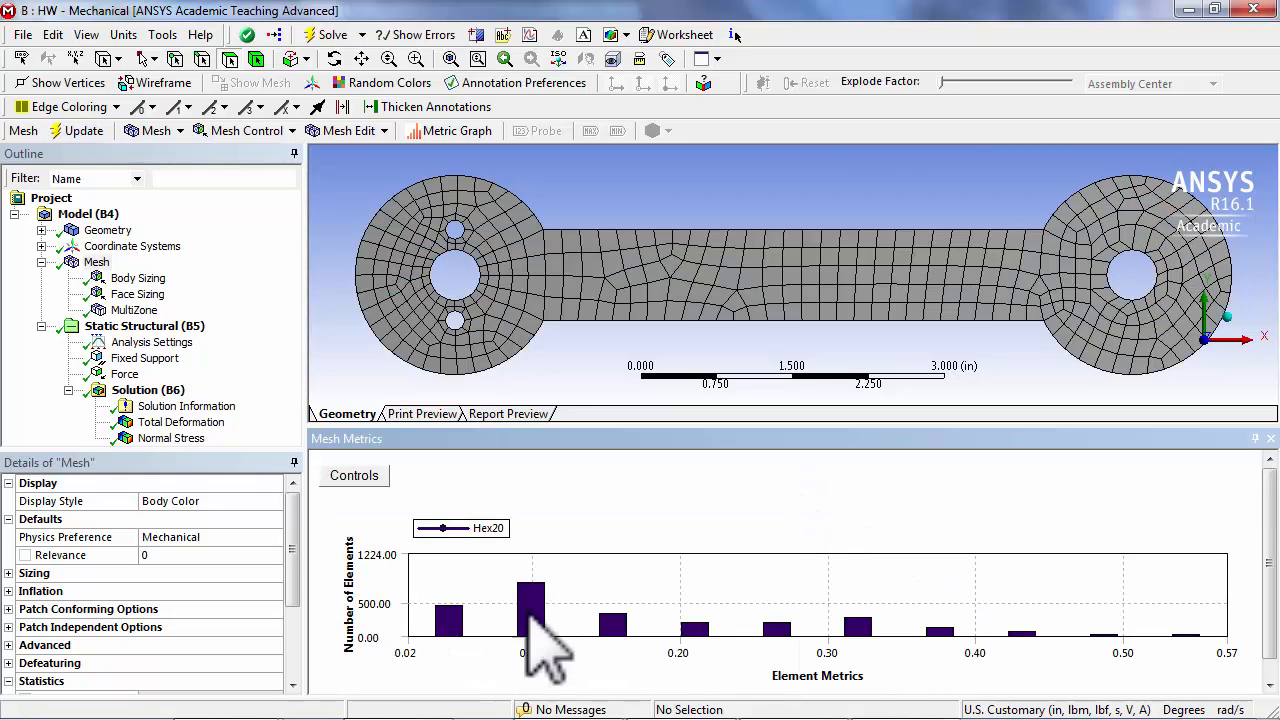
{"action": "mouse_move", "coordinate": [584, 550]}
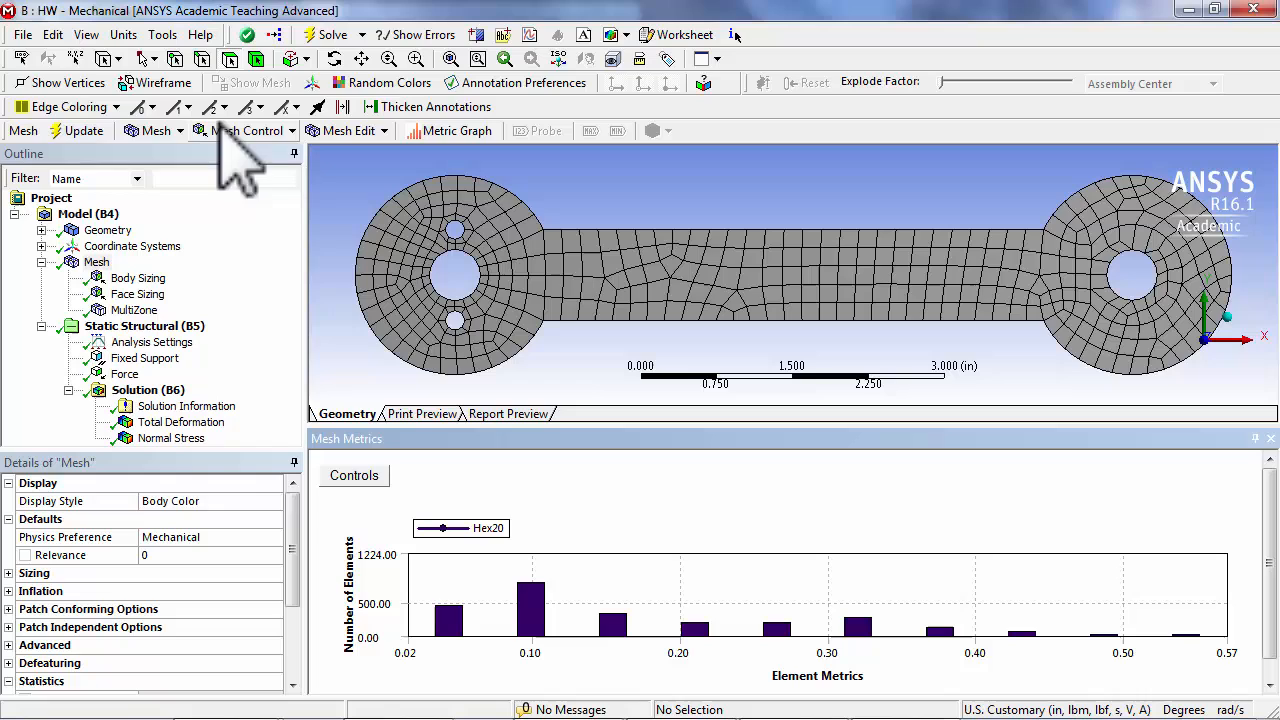
{"action": "mouse_move", "coordinate": [624, 560]}
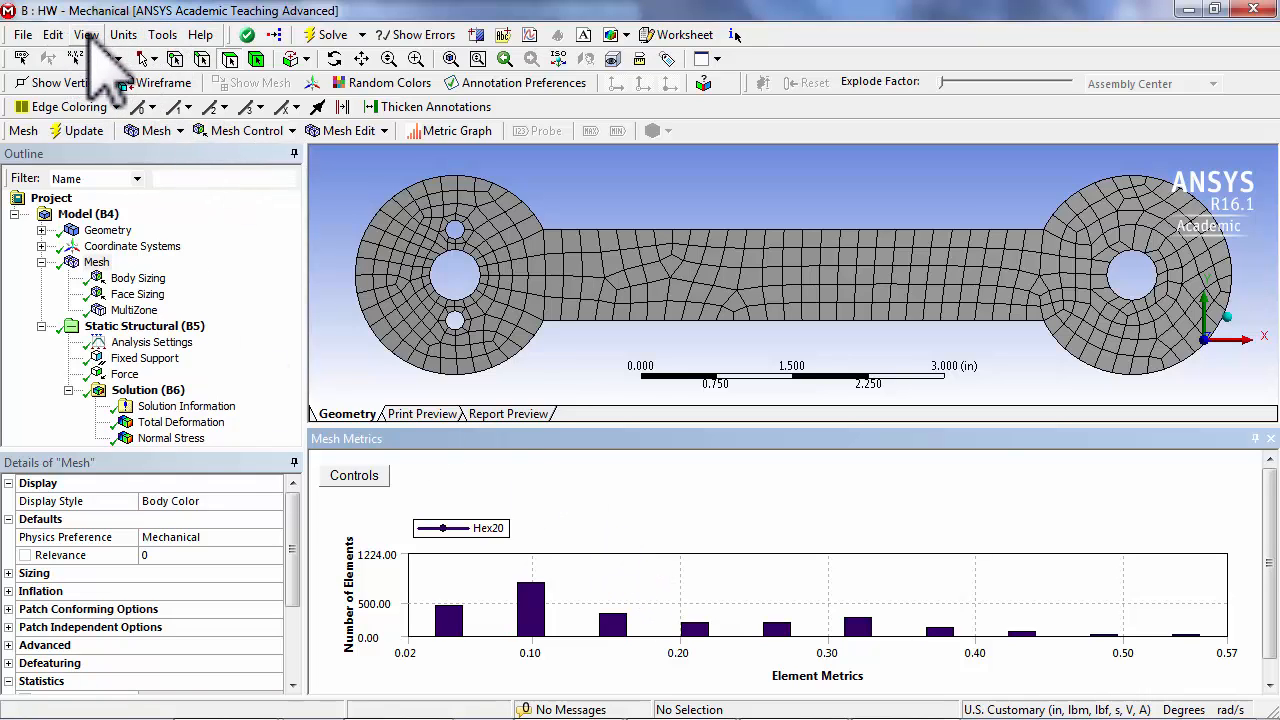
Bring up the View menu to reach the Windows layout options
{"action": "left_click", "coordinate": [86, 34]}
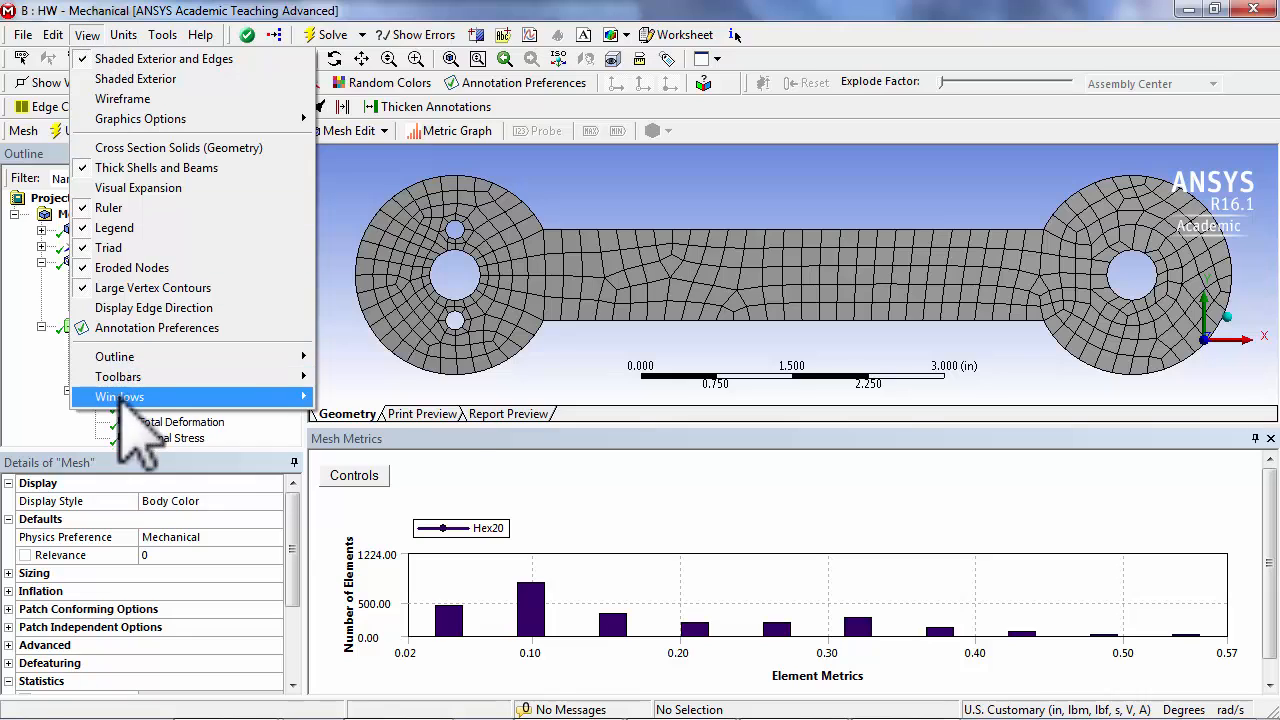
{"action": "mouse_move", "coordinate": [120, 396]}
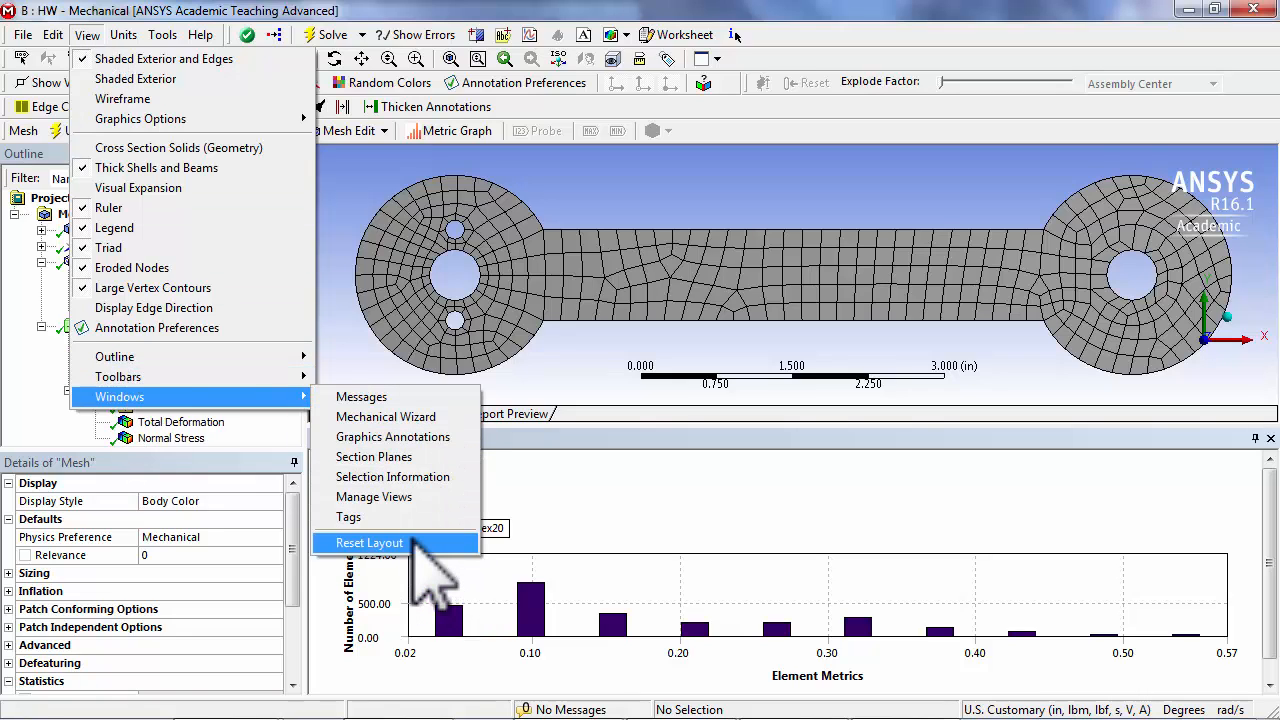